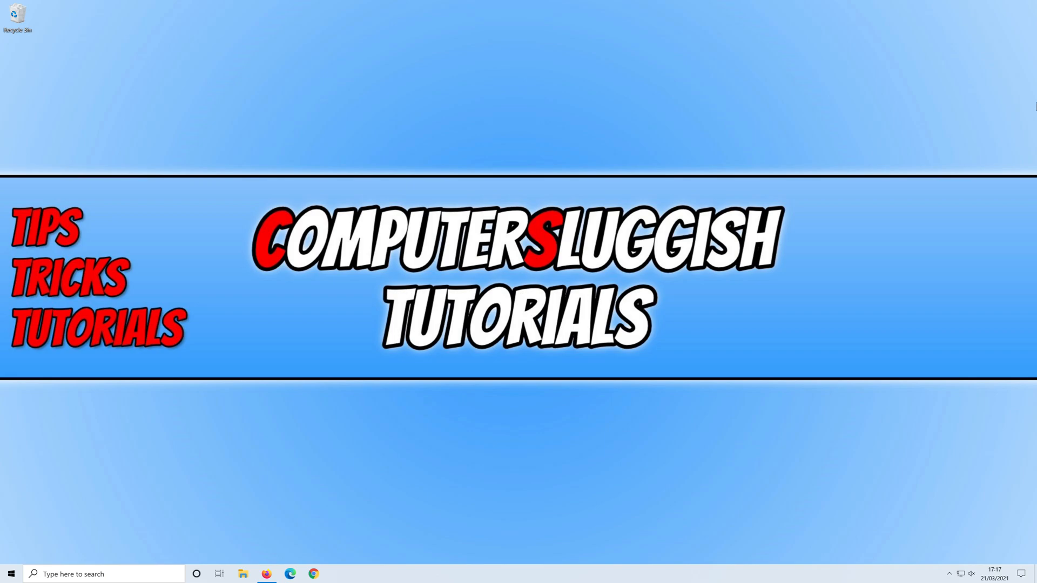
mouse_move(358, 369)
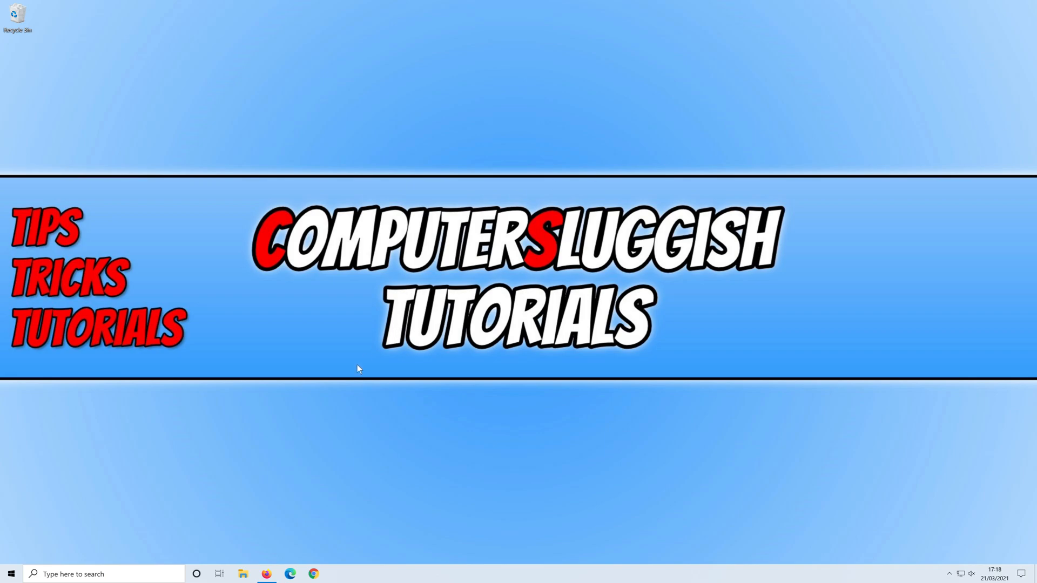
Download the 64-bit Microsoft Safety Scanner from the Microsoft Docs page in Firefox.
click(265, 574)
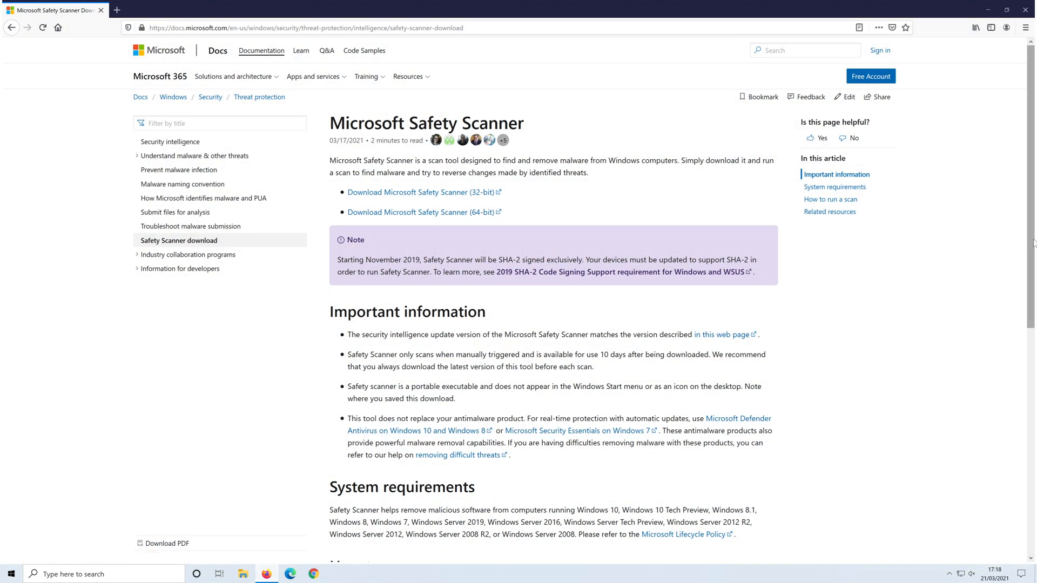
scroll(down, 3)
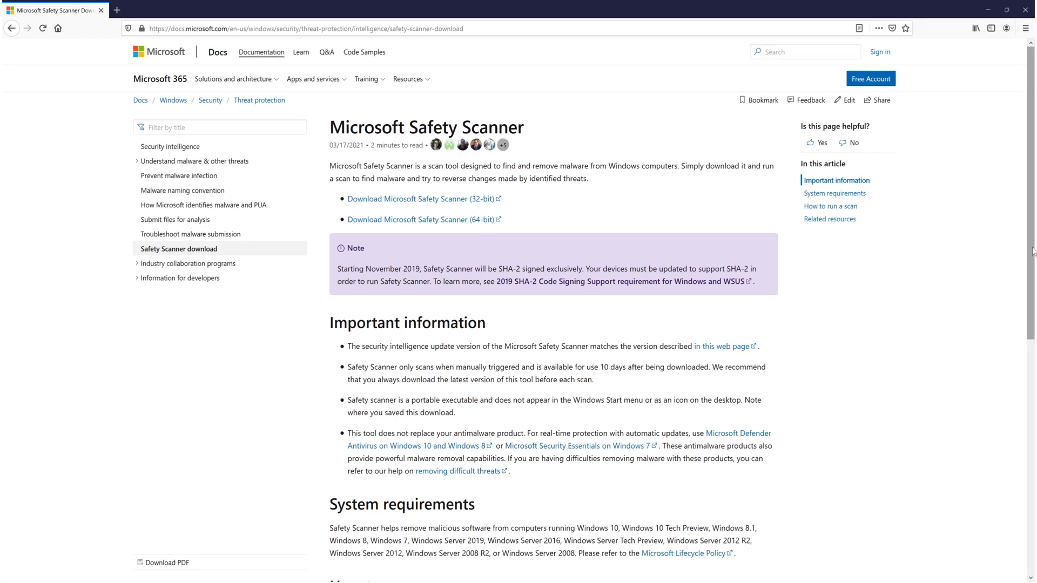
mouse_move(420, 219)
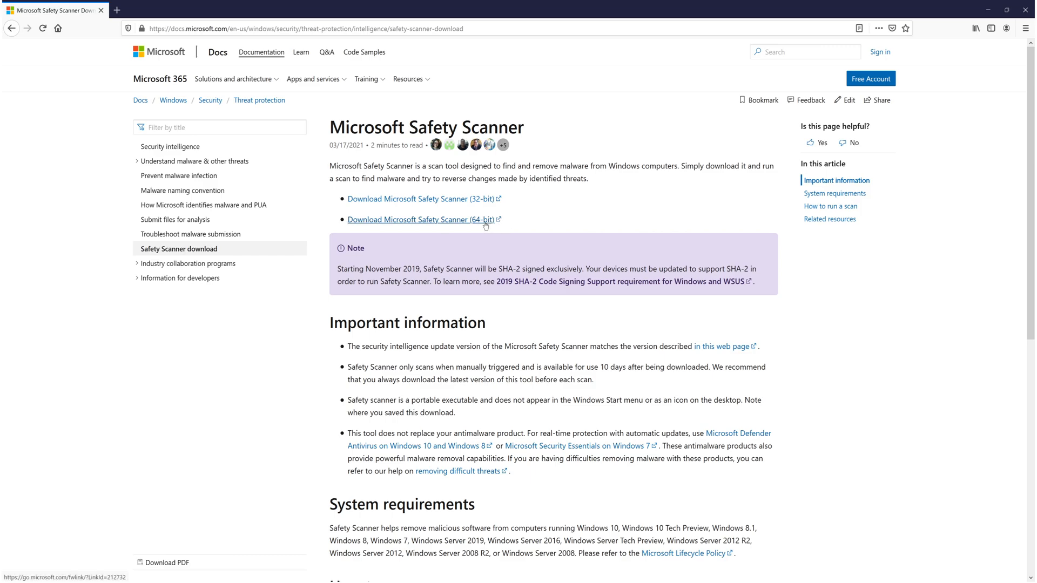
mouse_move(474, 225)
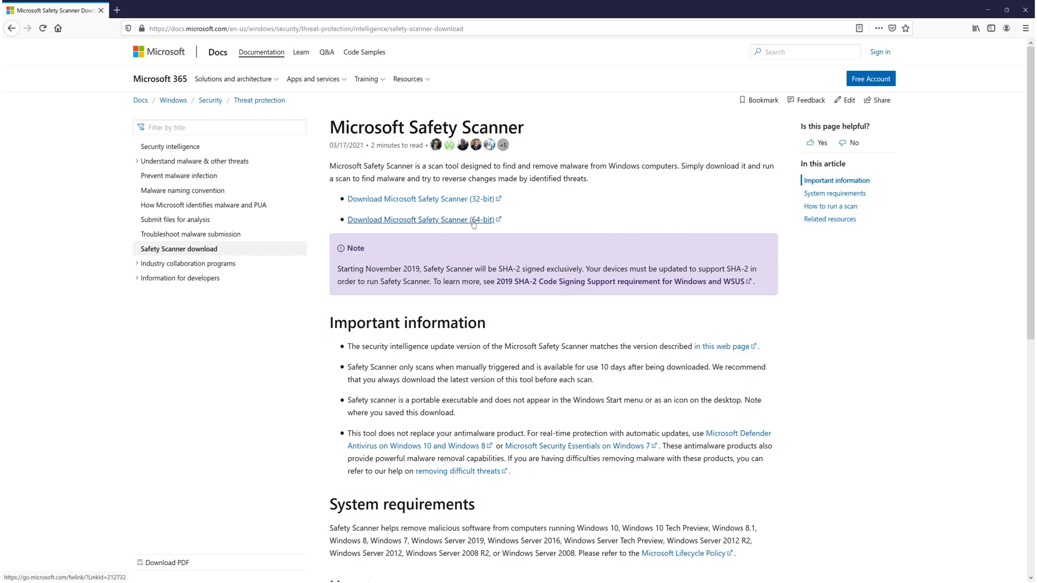
click(423, 219)
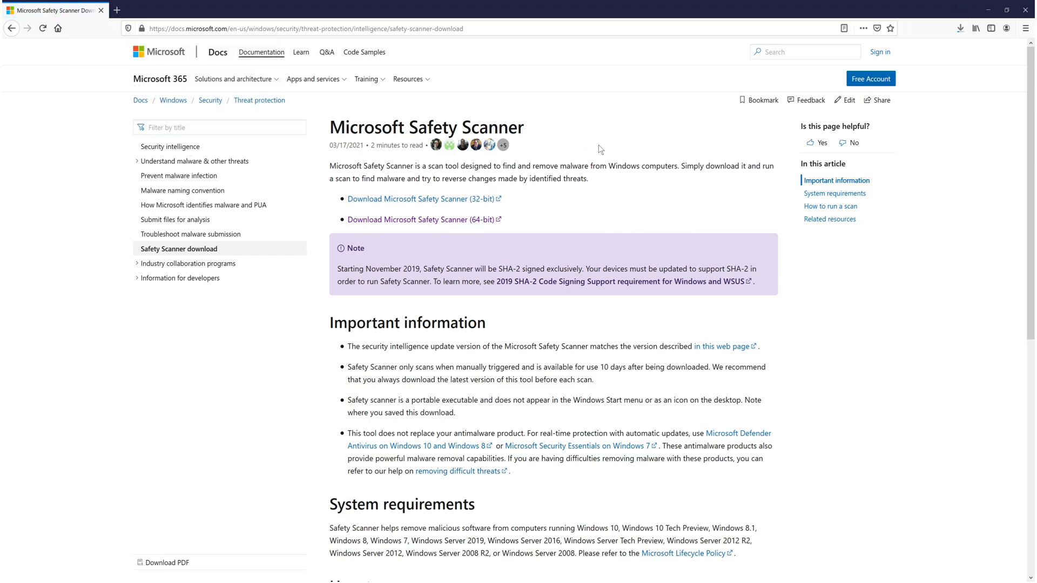
mouse_move(600, 157)
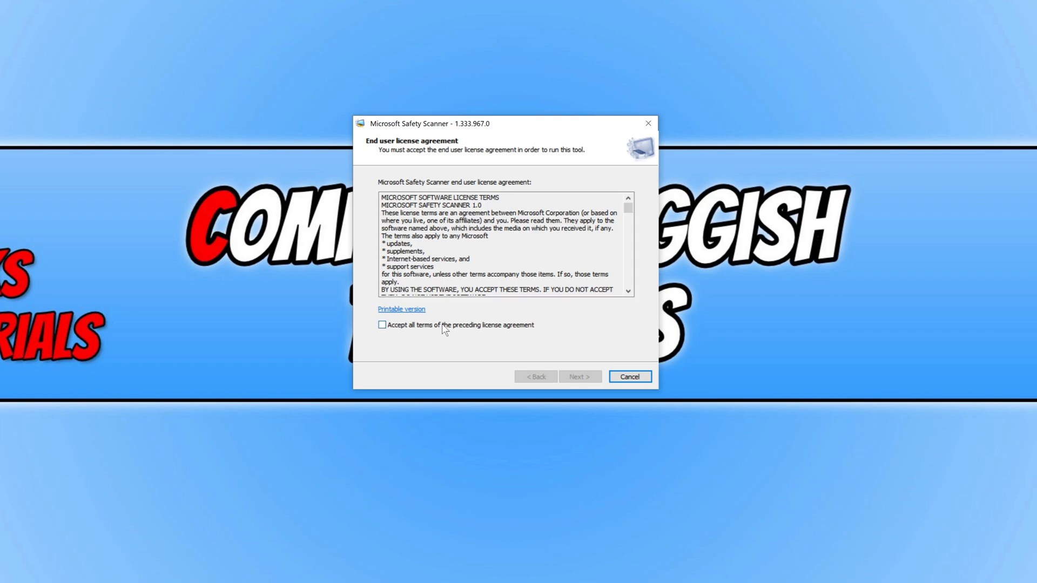
Accept all terms of the license agreement and continue to the welcome page.
click(381, 326)
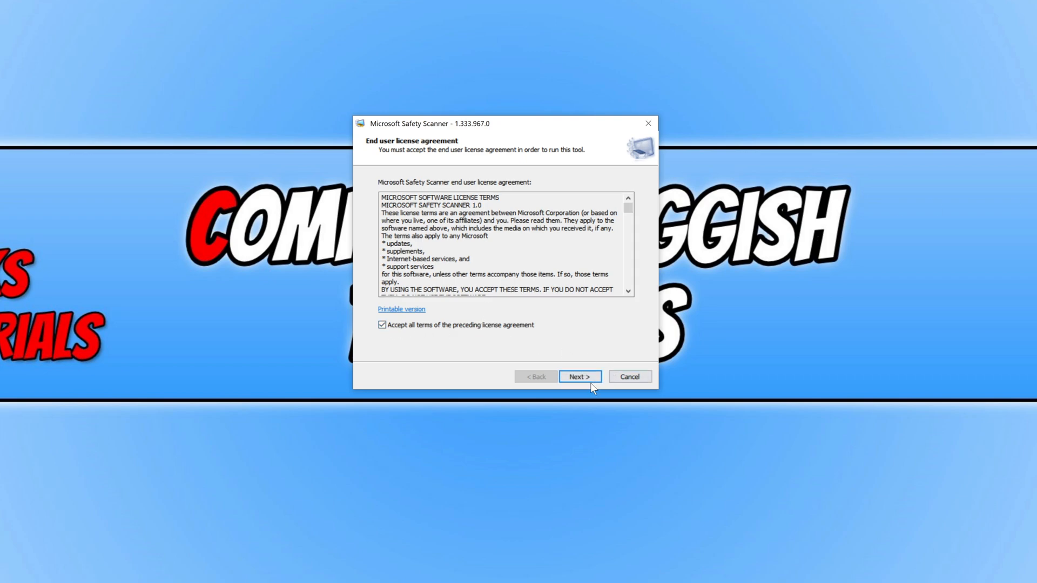
click(579, 376)
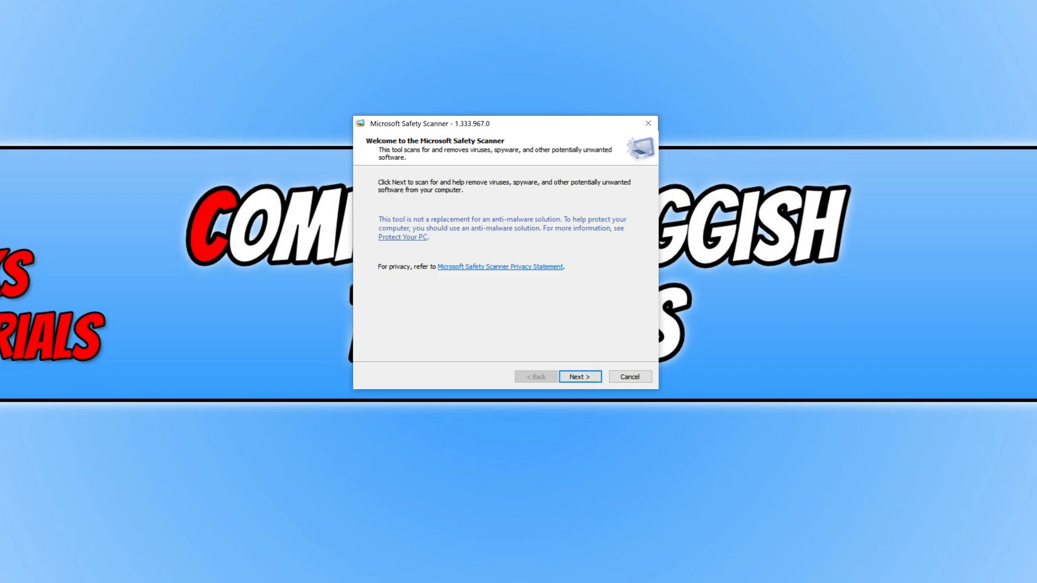
Keep 'Quick scan' selected and begin scanning the PC for viruses and unwanted software.
click(579, 376)
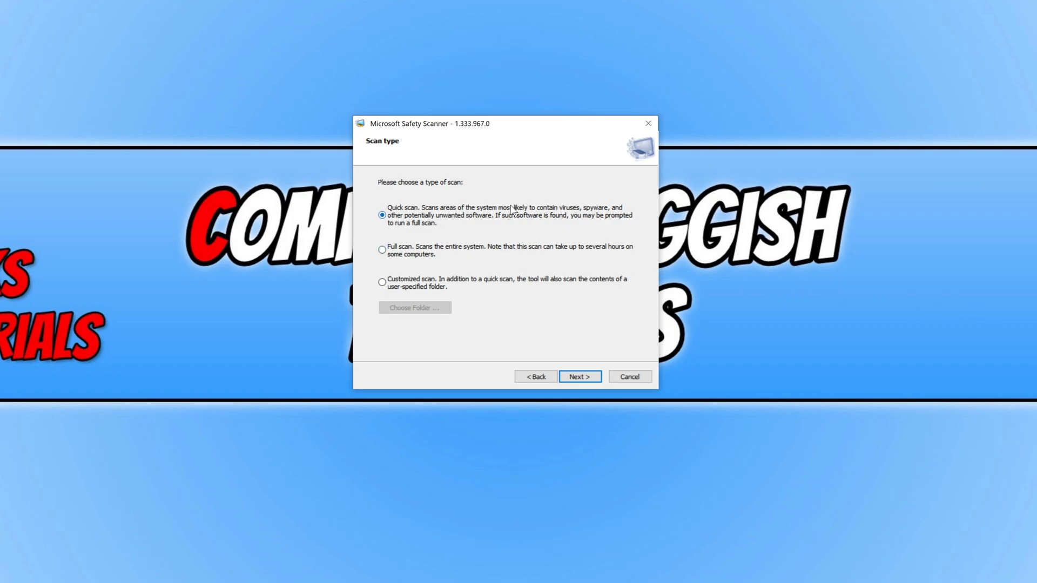
mouse_move(529, 256)
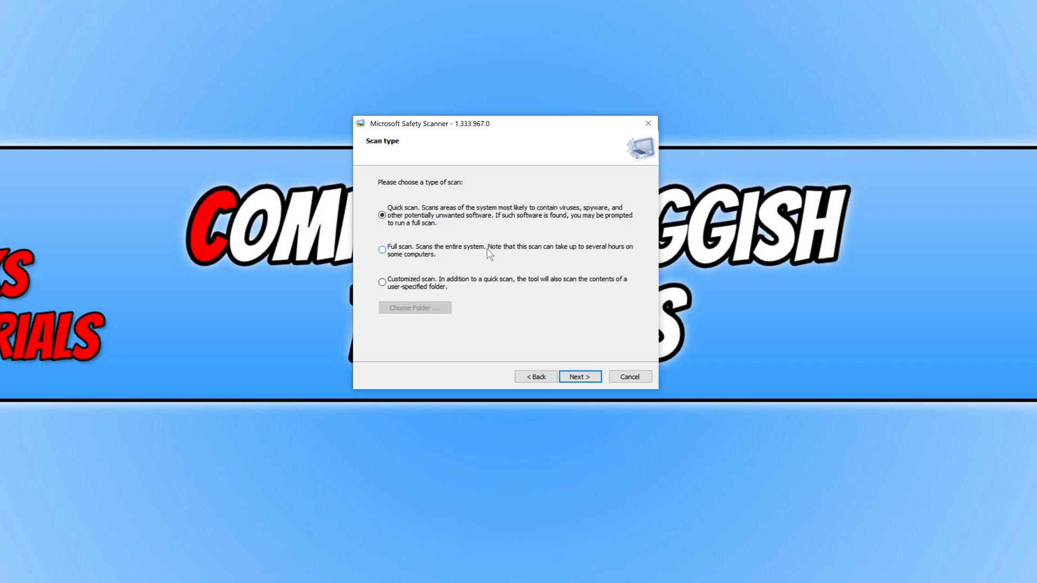
mouse_move(484, 259)
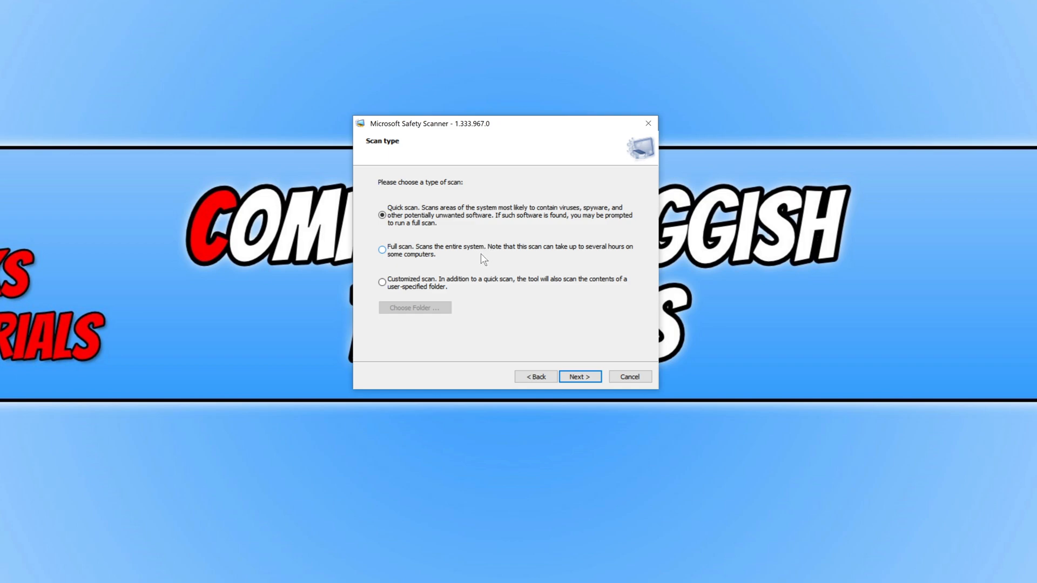
mouse_move(480, 257)
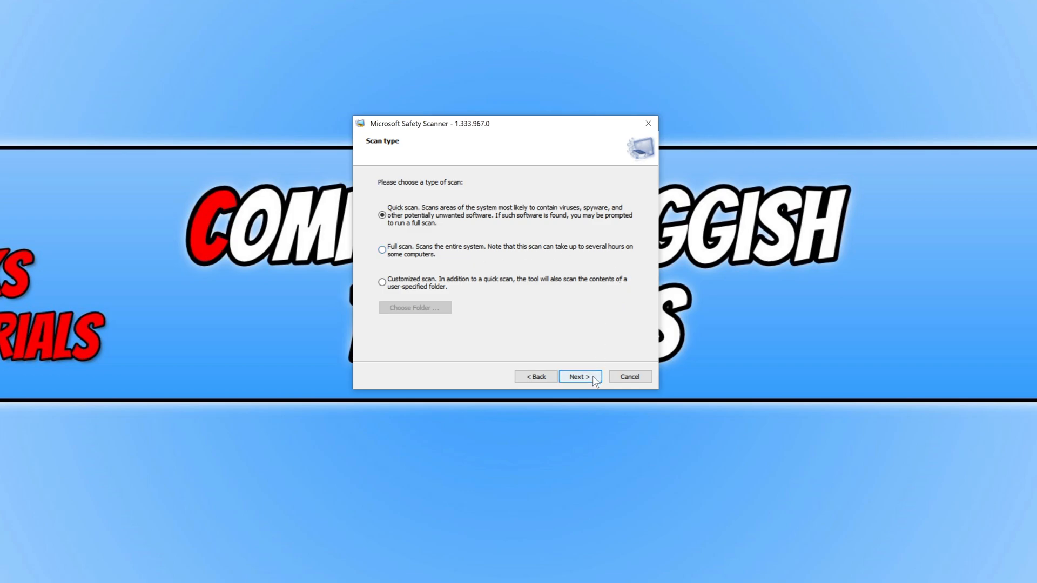
click(578, 376)
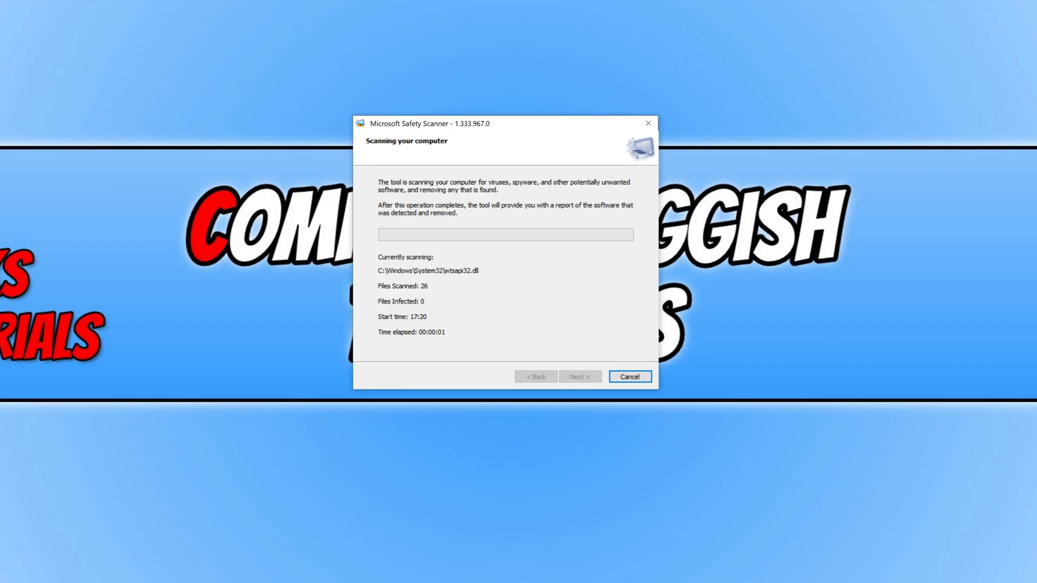